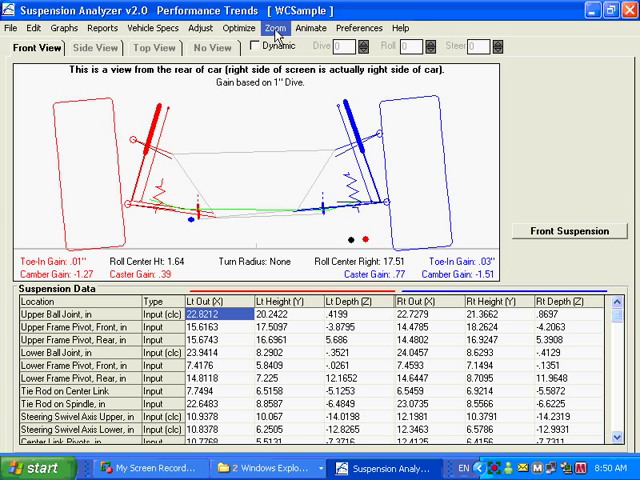
Bring up the Find Optimum Settings dialog via Optimize Other Parameters
click(240, 28)
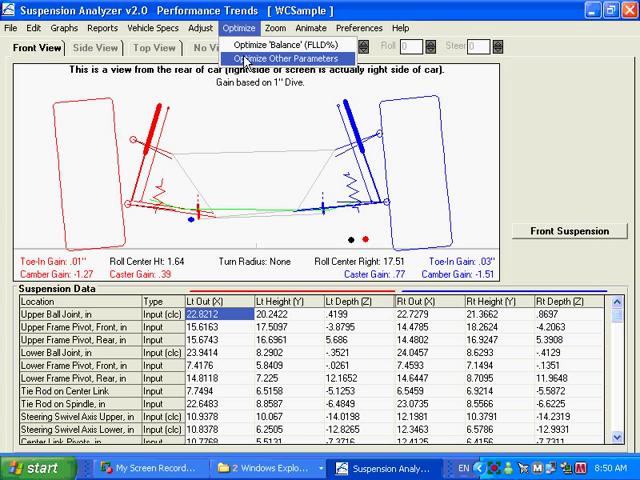
click(284, 58)
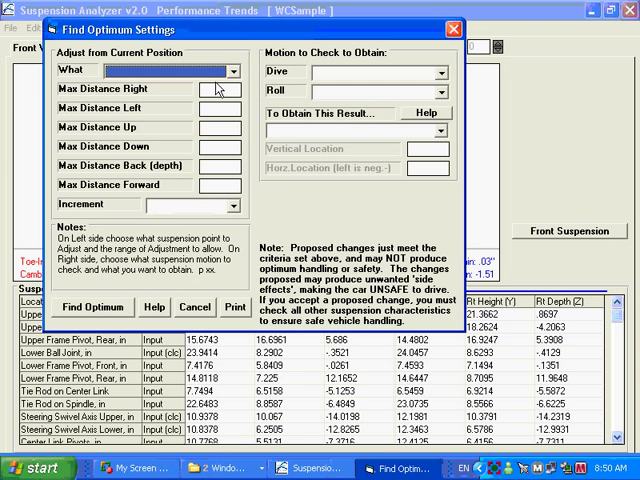
Allow the Total Steering Mechanism to move up to 2 in increments of 1, aiming for Minimum Right/Left Bump Steer
click(234, 70)
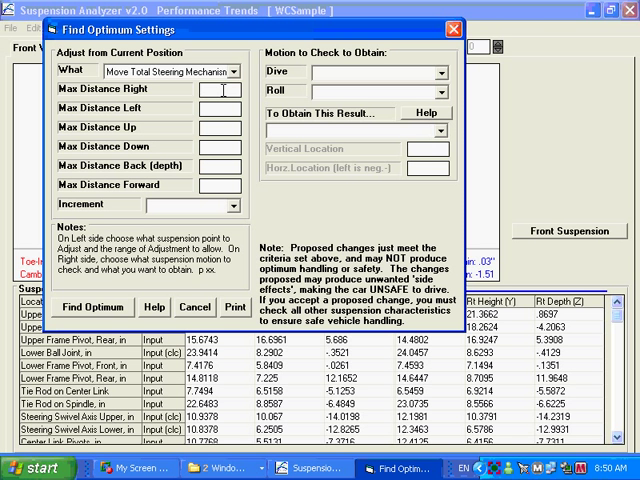
text(2)
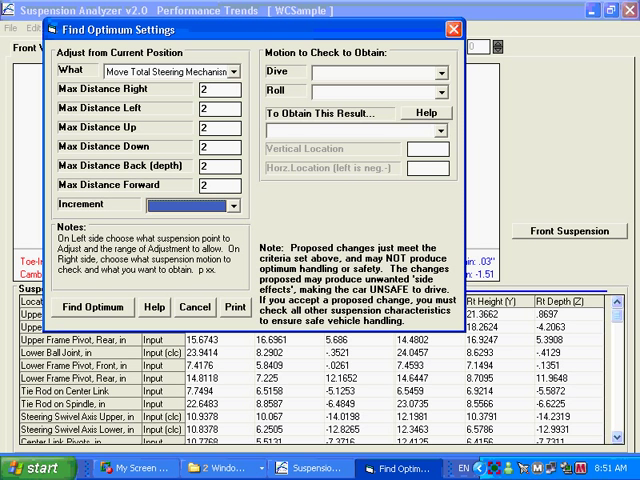
click(204, 206)
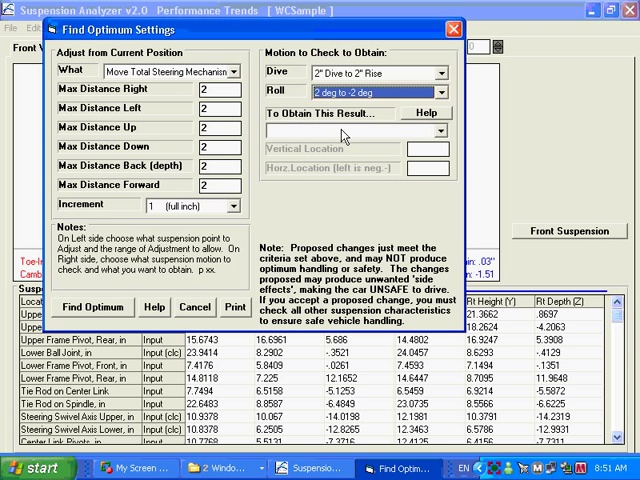
click(440, 132)
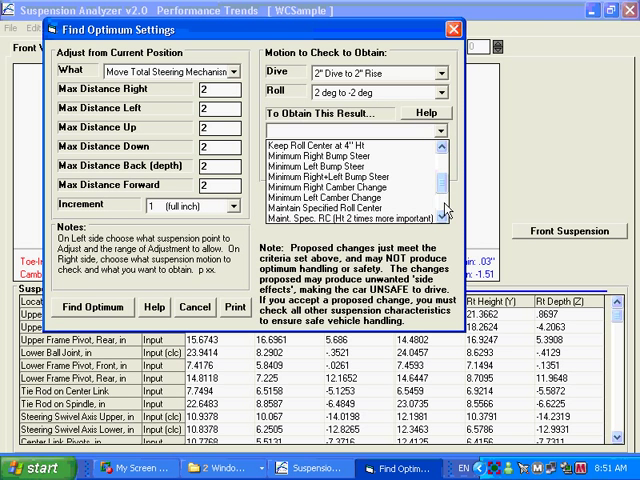
click(344, 176)
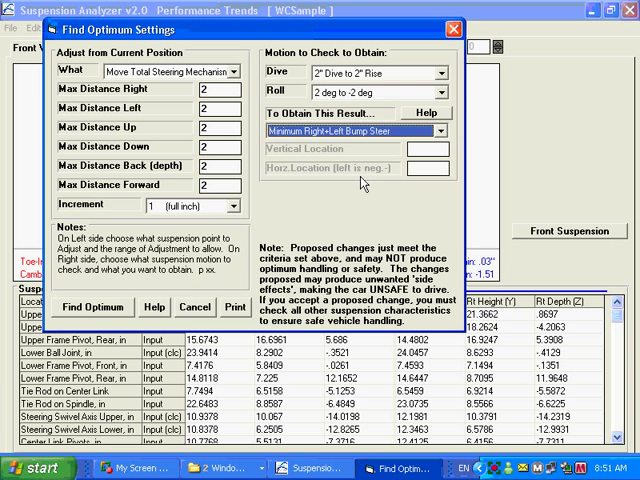
mouse_move(68, 322)
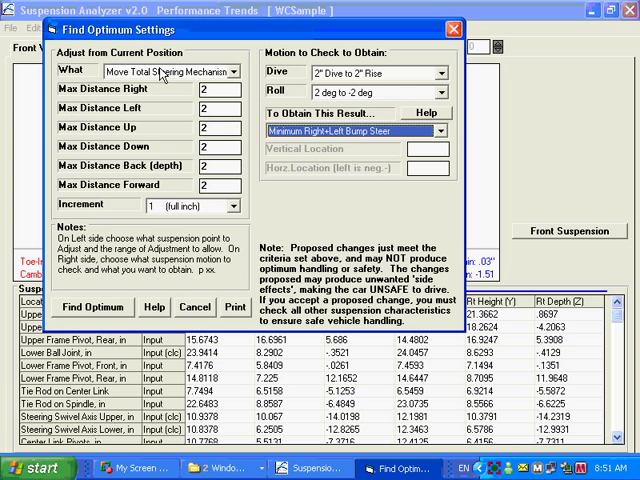
mouse_move(118, 168)
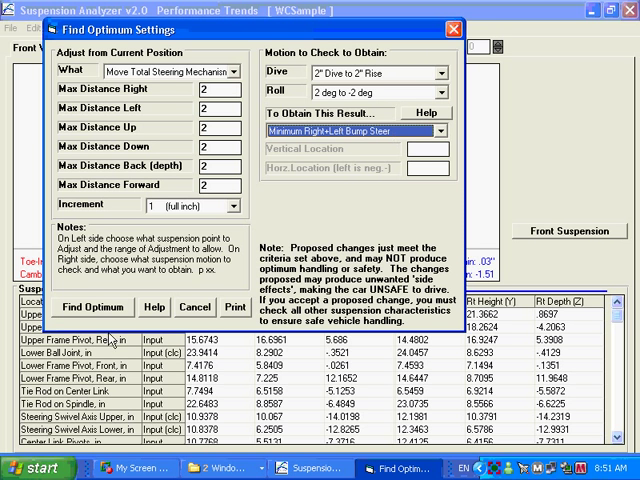
Run Find Optimum until the search reports a 9% better steering position
click(92, 308)
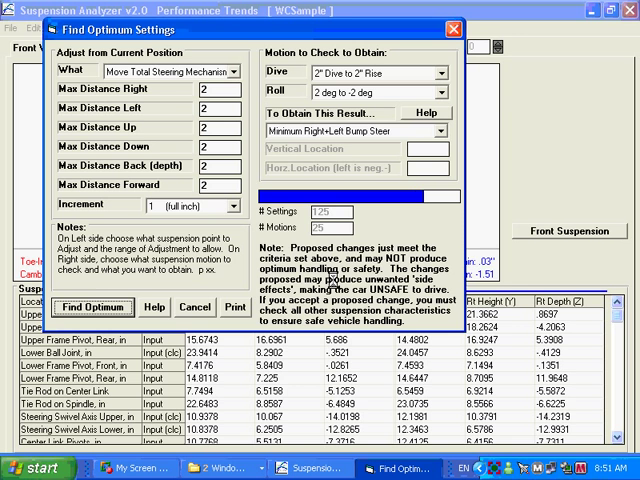
click(92, 308)
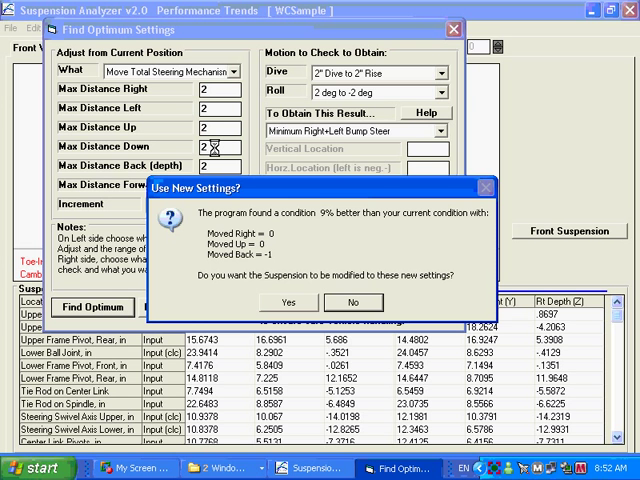
mouse_move(312, 196)
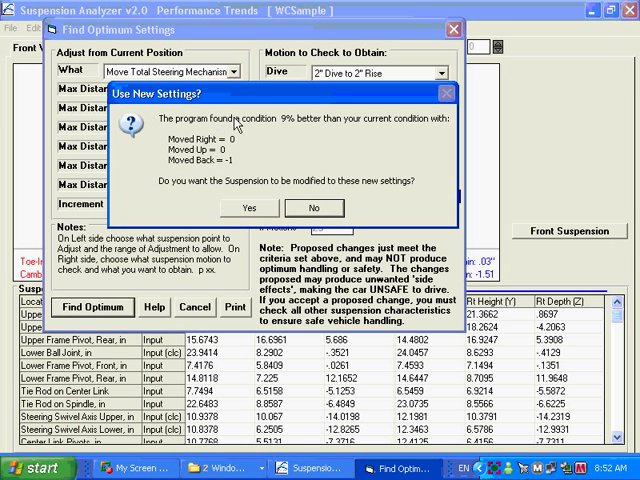
mouse_move(308, 152)
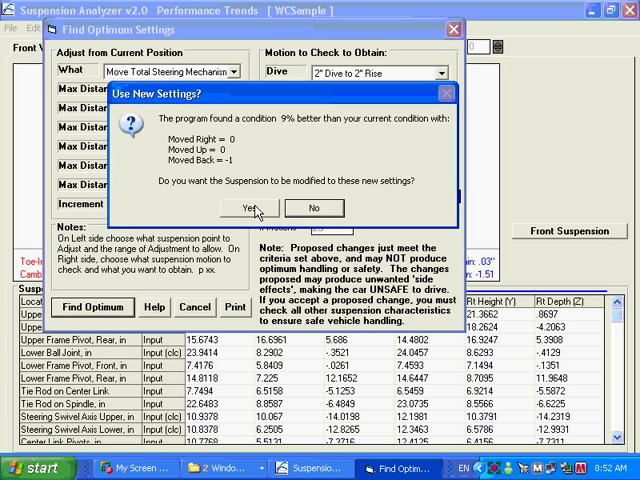
Accept the optimised steering settings and save the suspension as 'Fix bump steer'
click(256, 208)
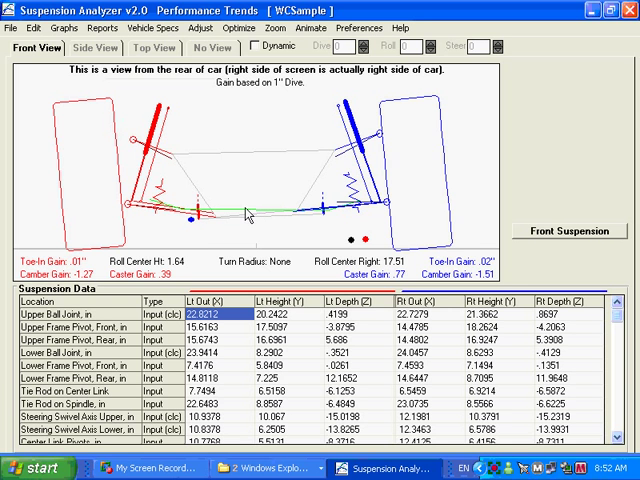
mouse_move(204, 222)
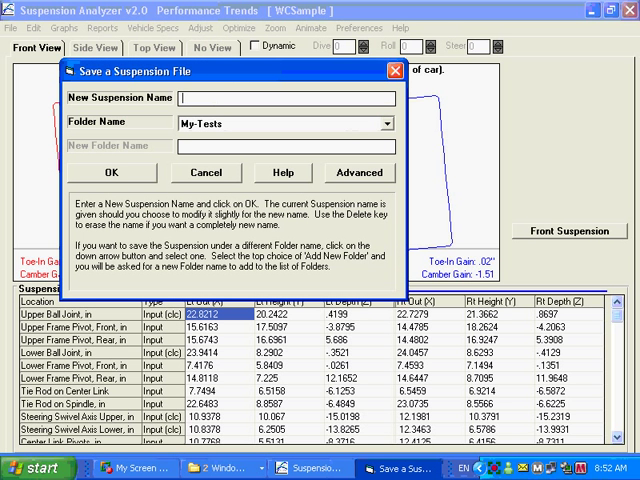
text(F)
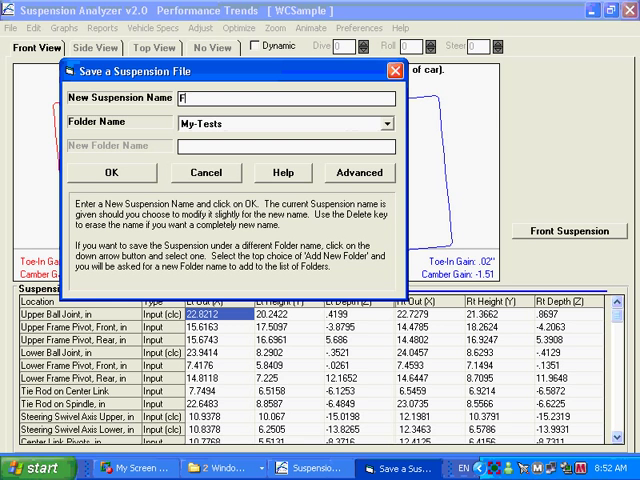
text(ix bump steer)
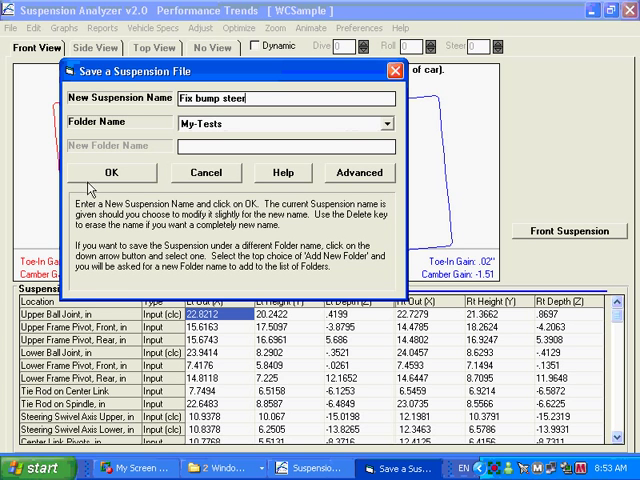
click(110, 172)
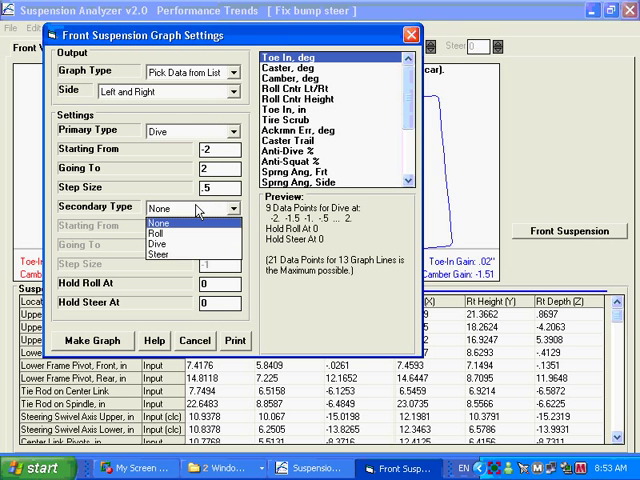
Make the toe-in versus dive graph with Roll as the secondary variable from 2 to -2
click(156, 232)
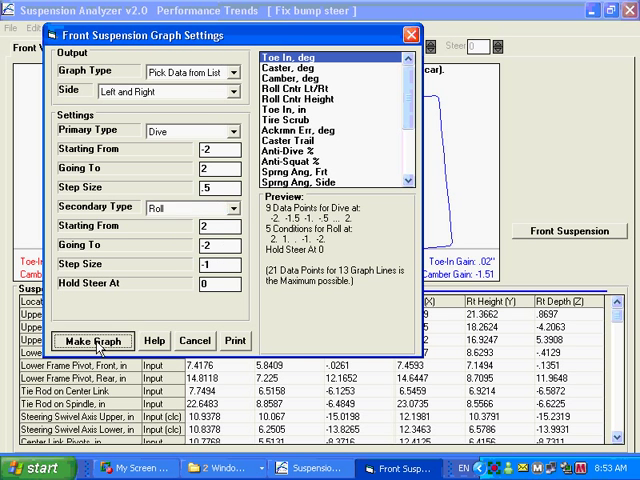
click(96, 340)
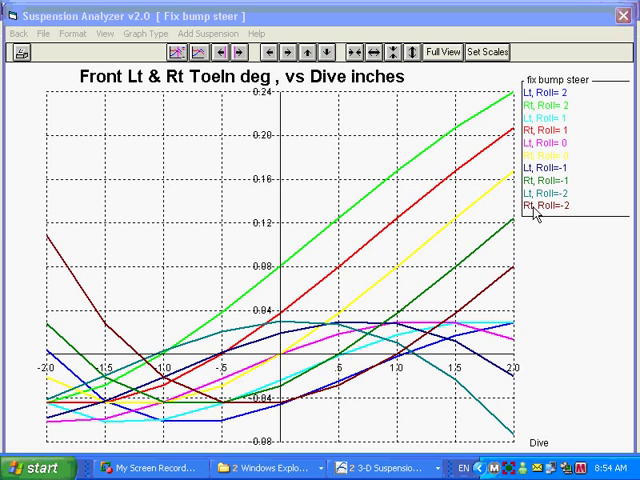
mouse_move(568, 214)
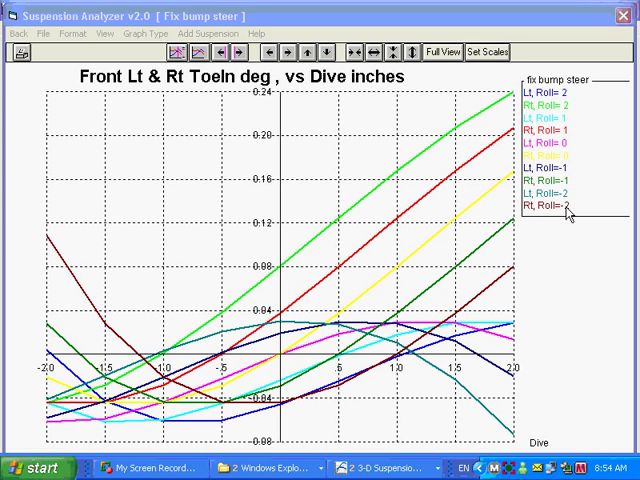
mouse_move(510, 276)
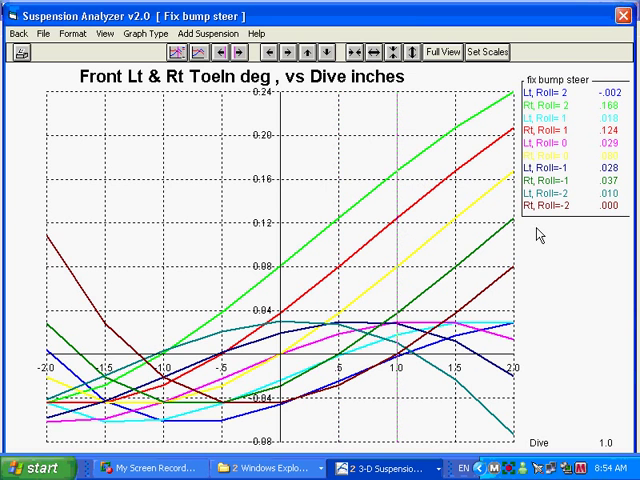
click(228, 52)
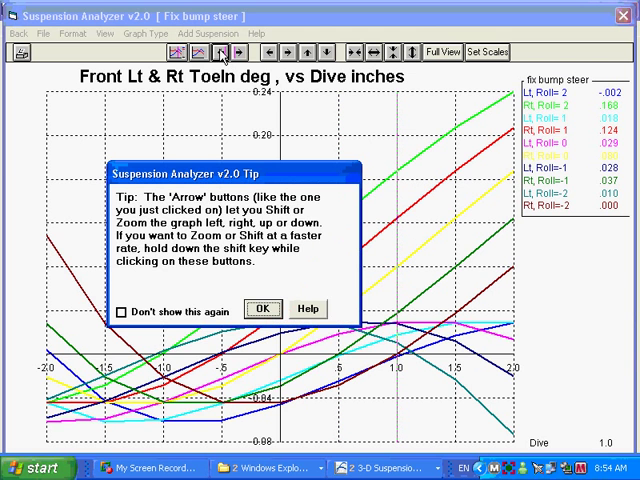
click(264, 308)
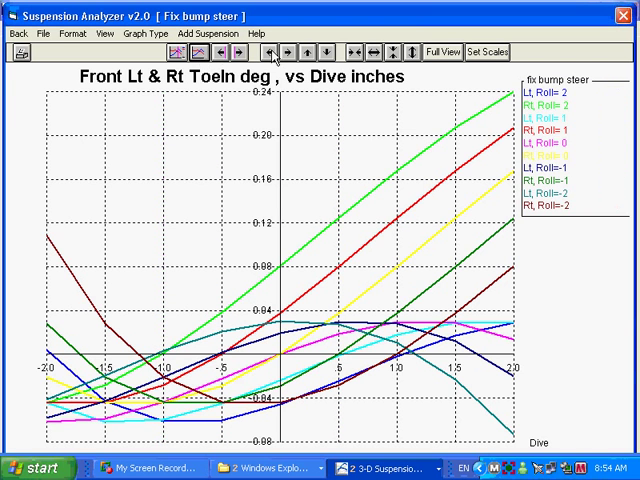
Rescale the toe-in axes by dragging a zoom box, then return to the full -2 to 2 dive range
click(284, 52)
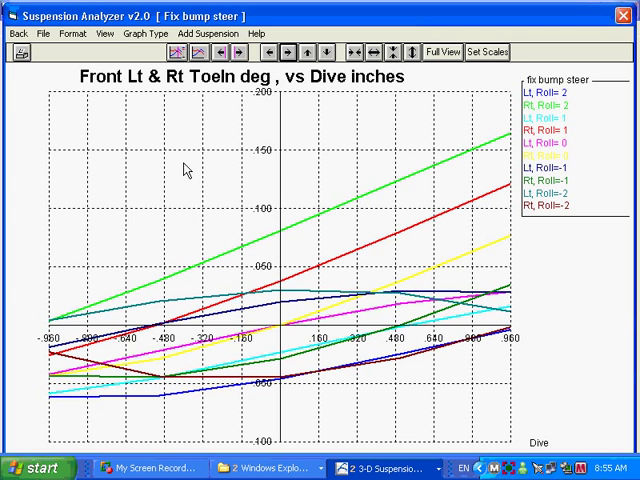
drag(184, 156, 298, 292)
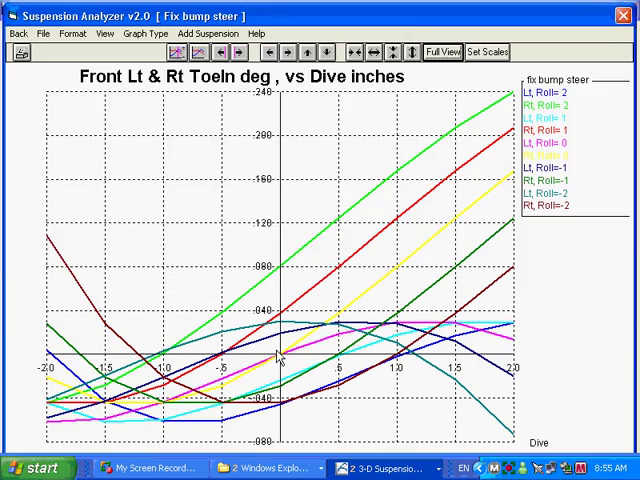
mouse_move(384, 110)
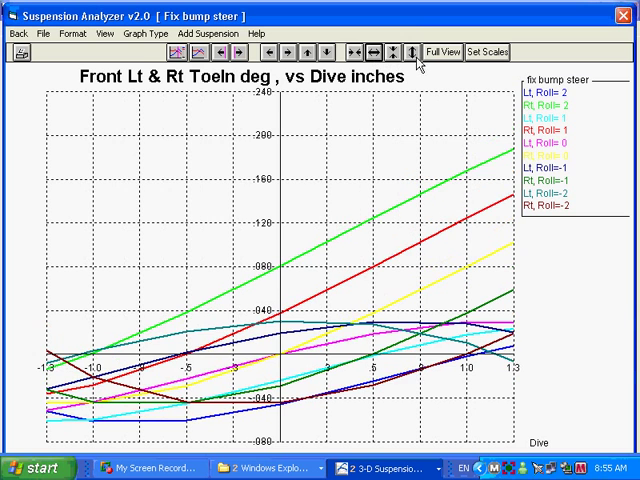
click(440, 52)
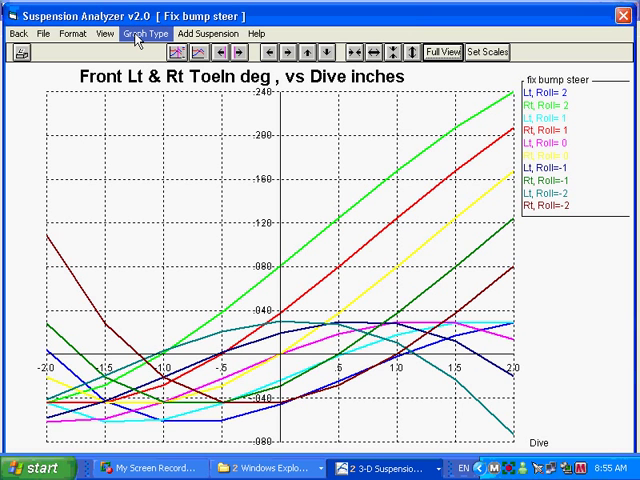
Redraw the graph with Secondary Type set to None so only left and right toe-in remain
click(136, 32)
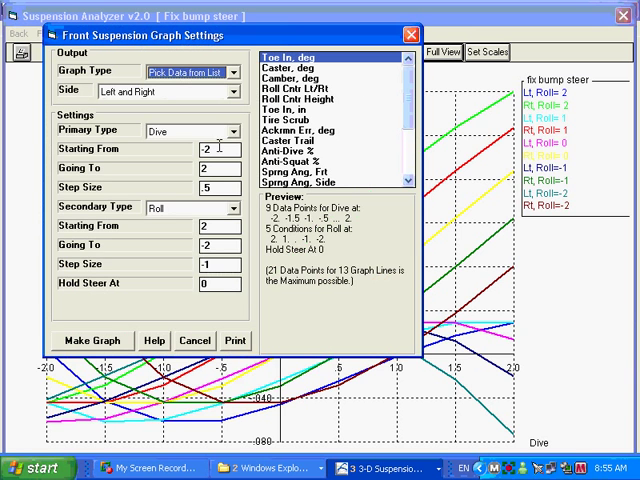
click(192, 208)
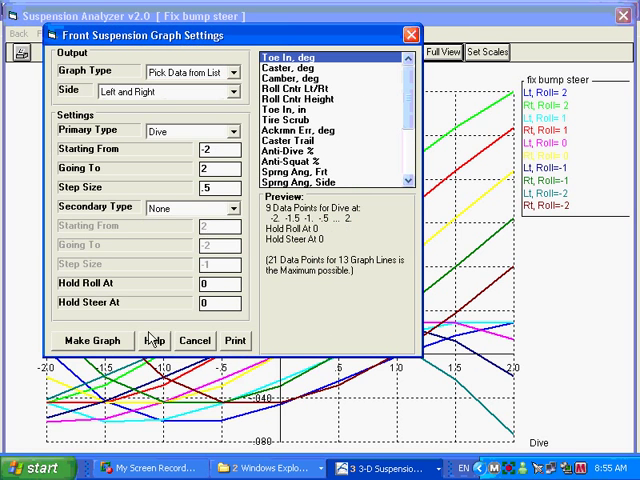
click(92, 340)
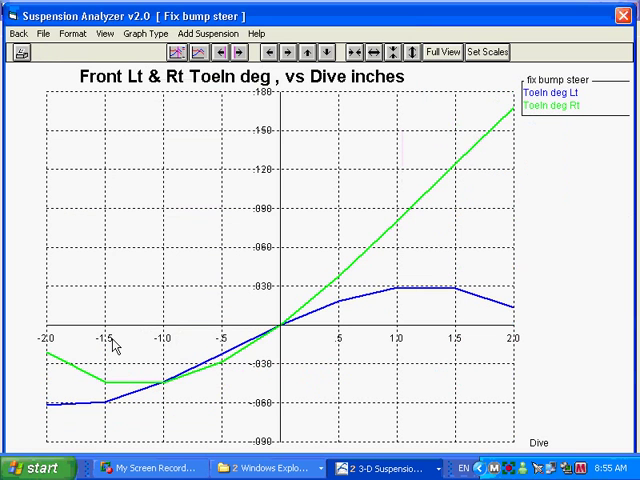
mouse_move(460, 390)
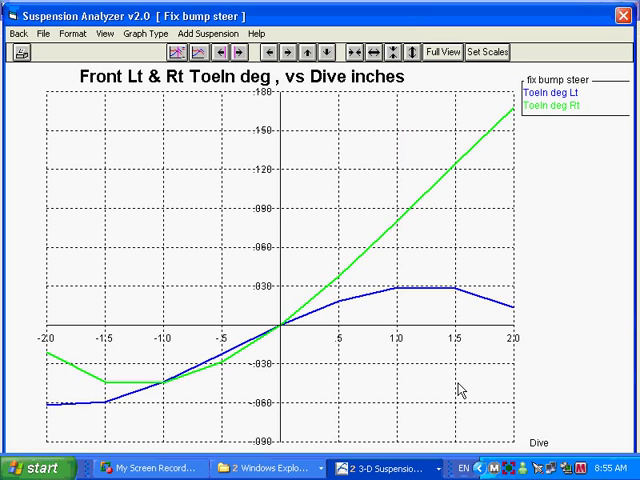
mouse_move(548, 112)
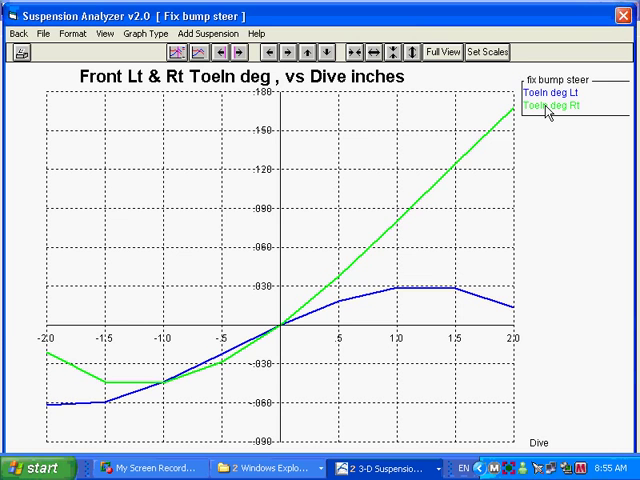
mouse_move(484, 318)
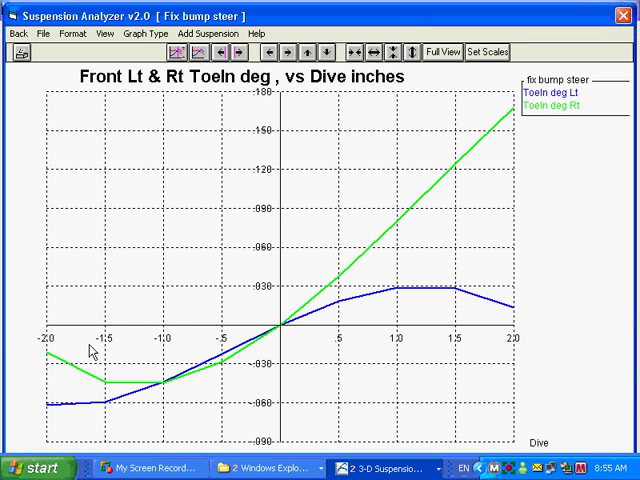
mouse_move(304, 204)
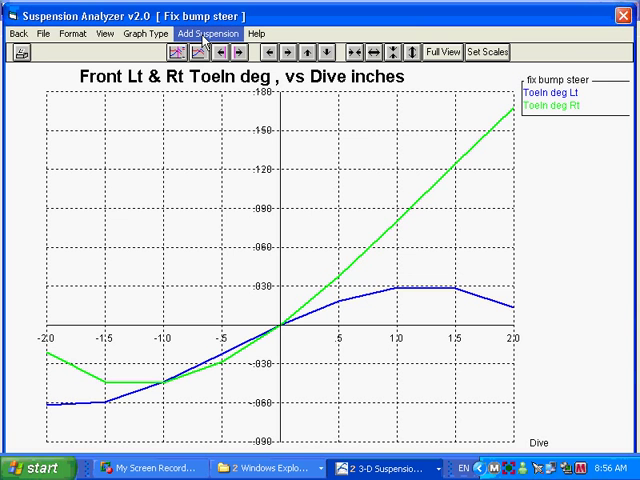
Add the WCSample suspension from the saved library onto the graph for comparison
click(208, 32)
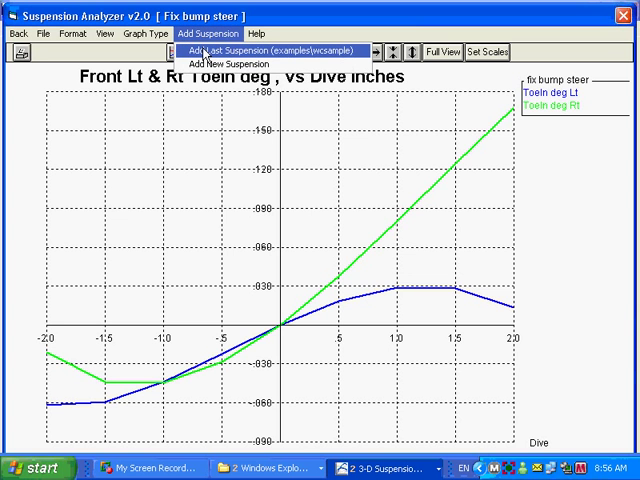
click(226, 62)
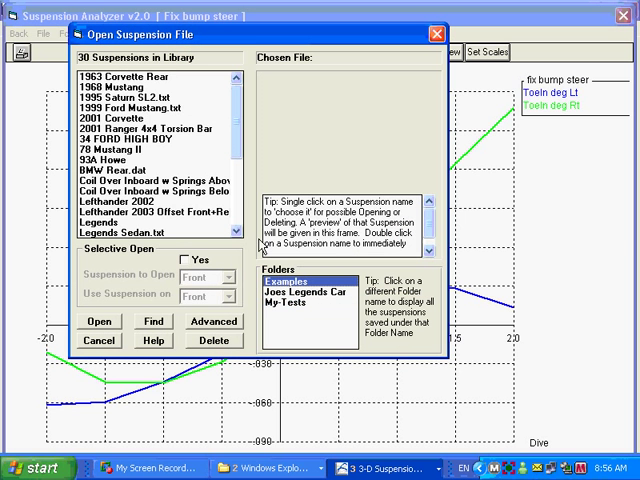
scroll(down, 3)
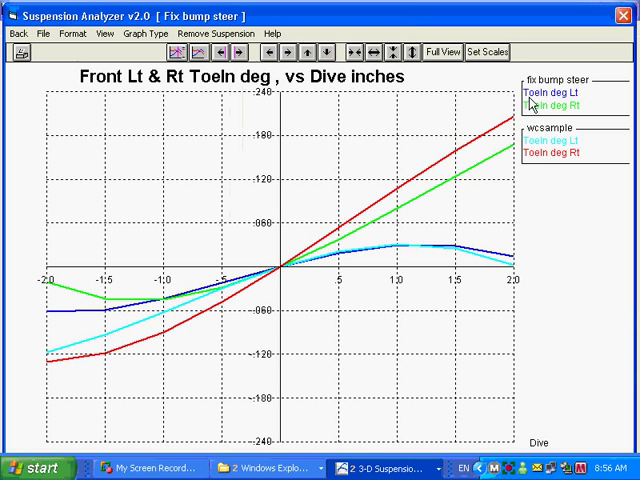
mouse_move(532, 104)
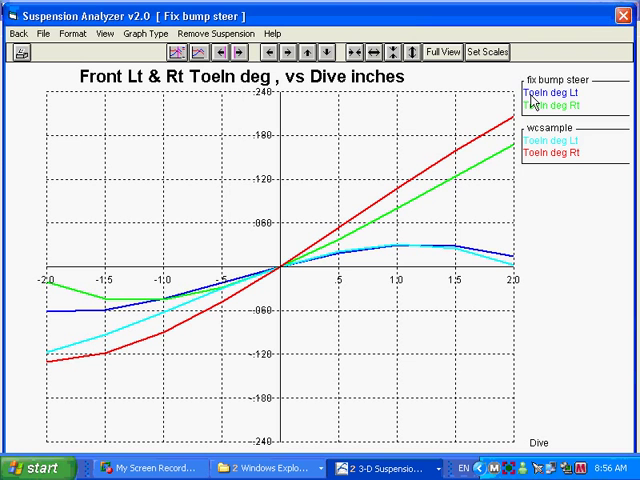
mouse_move(538, 150)
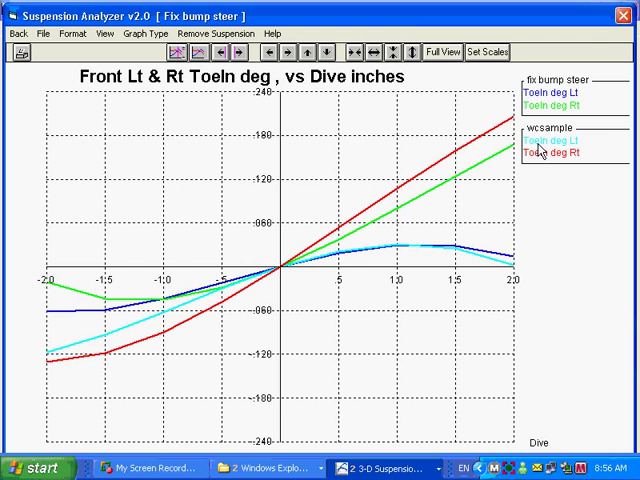
mouse_move(62, 358)
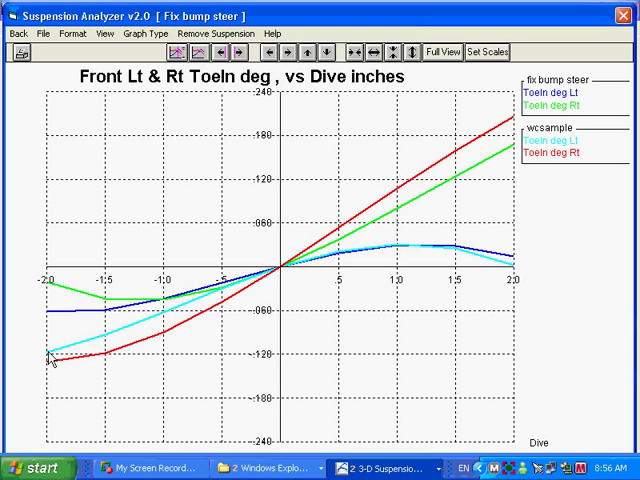
mouse_move(50, 336)
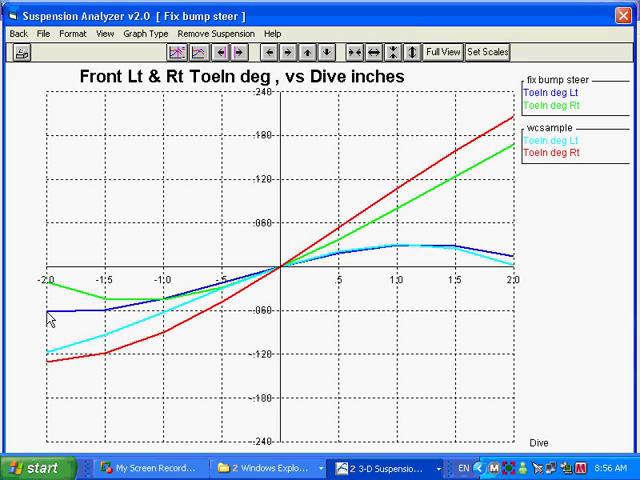
mouse_move(248, 270)
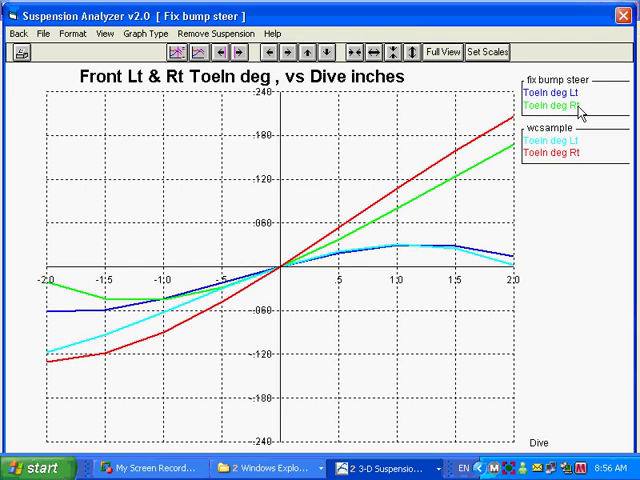
mouse_move(576, 112)
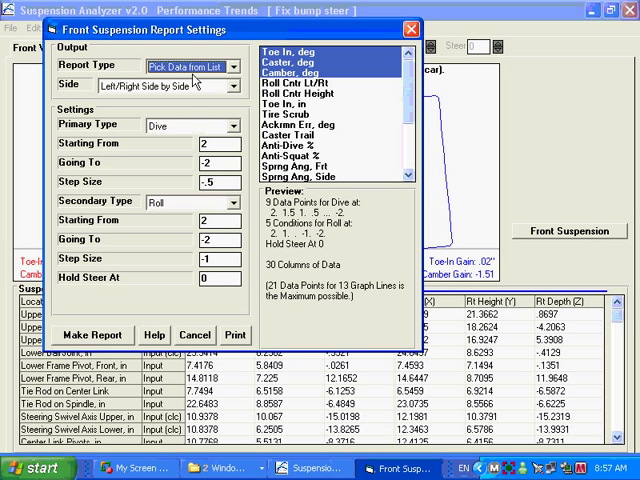
mouse_move(290, 70)
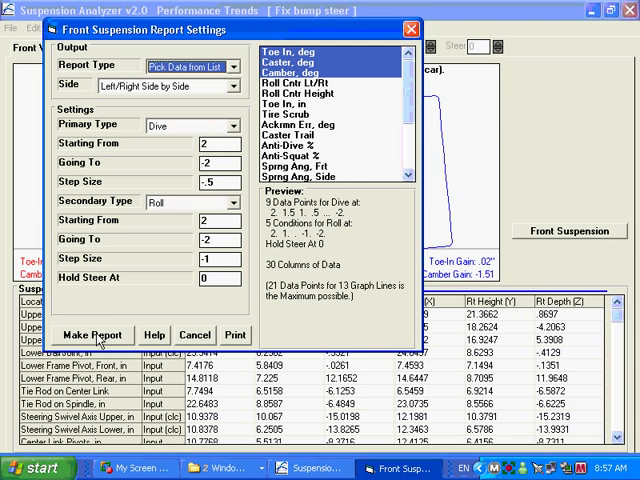
Generate the toe-in, caster and camber versus dive tables and scroll through them
click(92, 334)
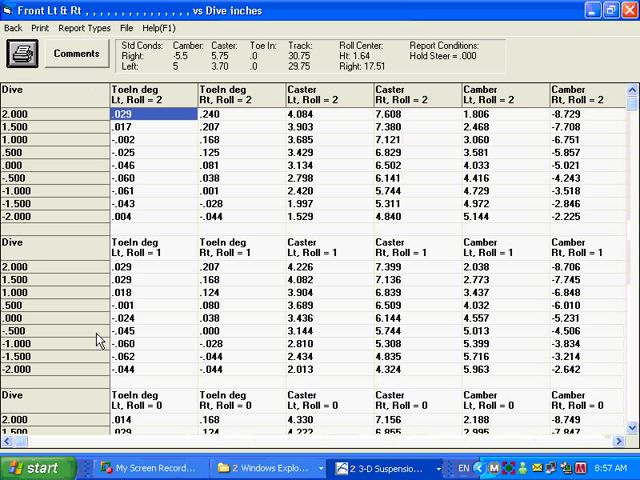
mouse_move(632, 416)
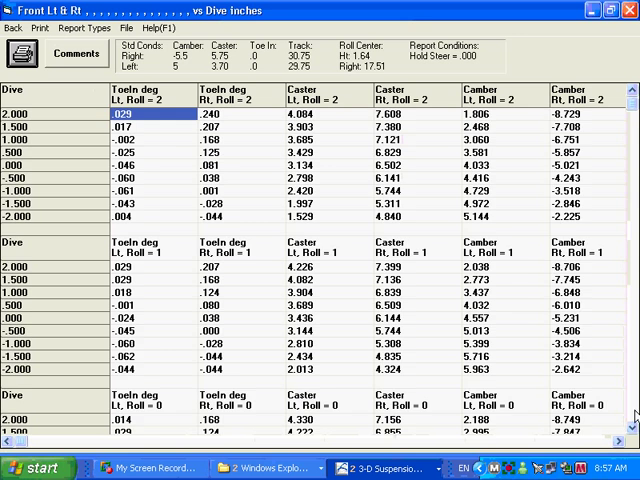
scroll(down, 3)
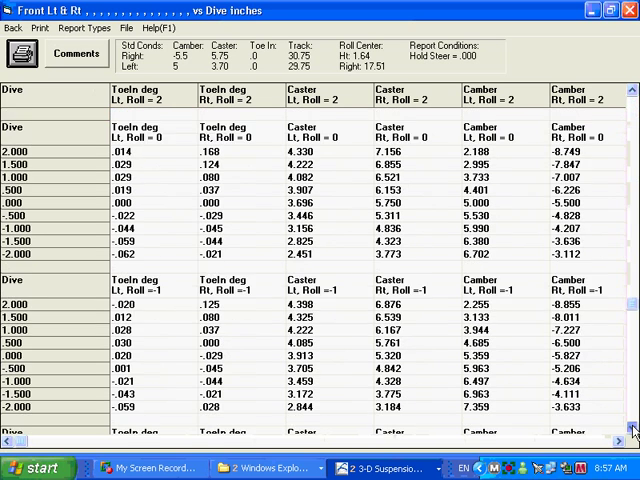
scroll(down, 3)
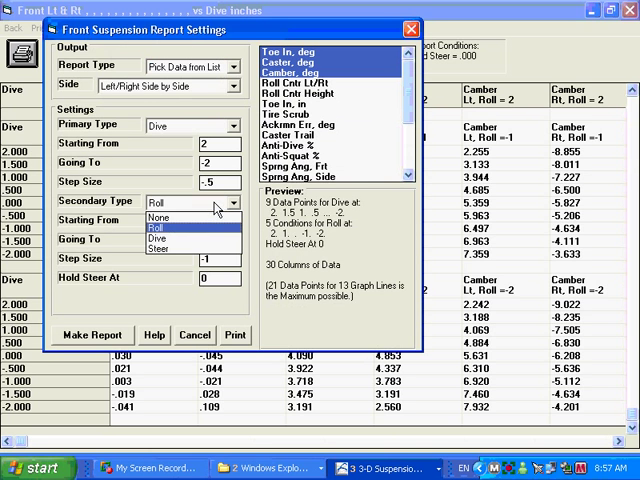
Remake the report with Secondary Type None as a single table versus dive
click(92, 336)
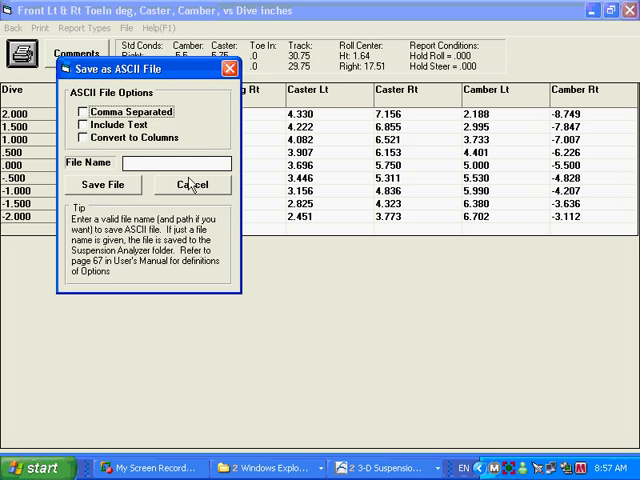
click(192, 184)
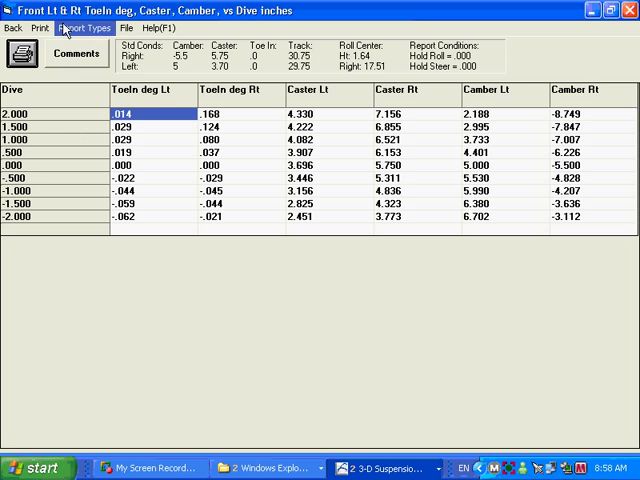